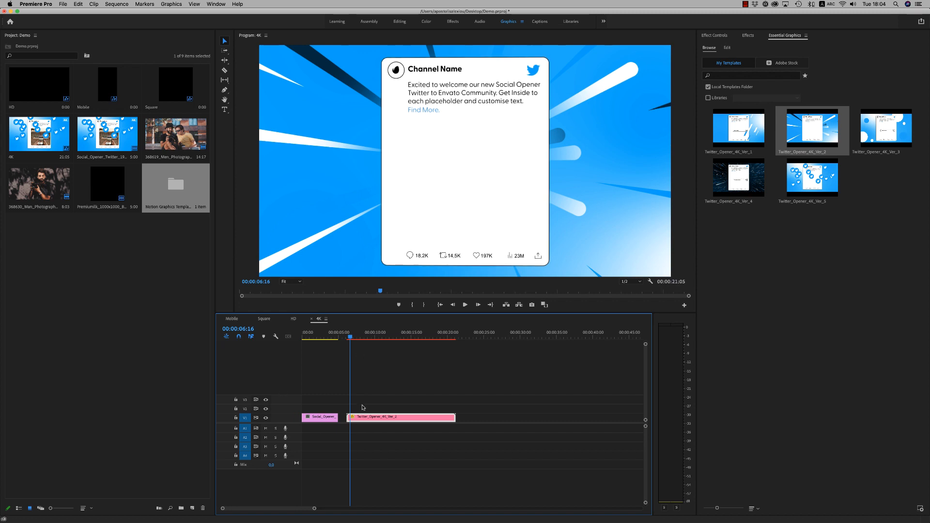
pyautogui.moveTo(726, 79)
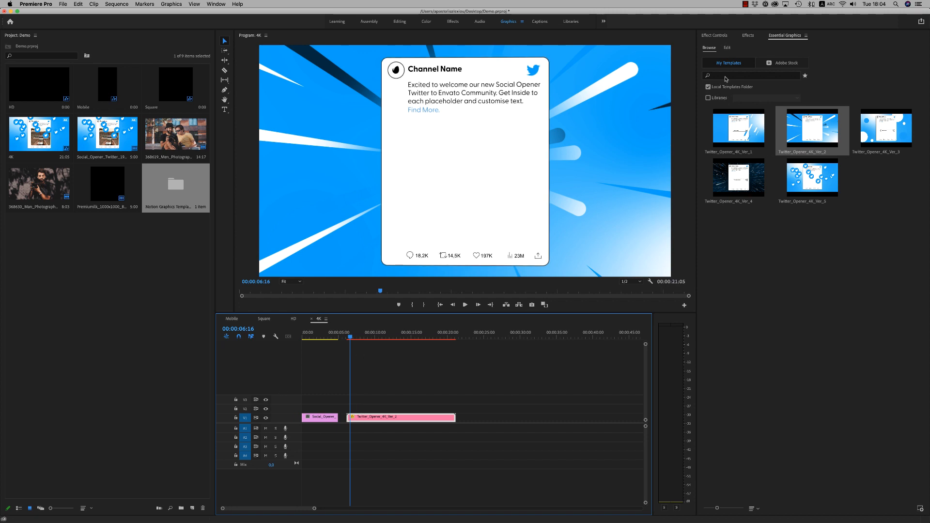
# Step: Choose purple for the Color_01 template colour in the Essential Graphics Edit settings
pyautogui.click(726, 48)
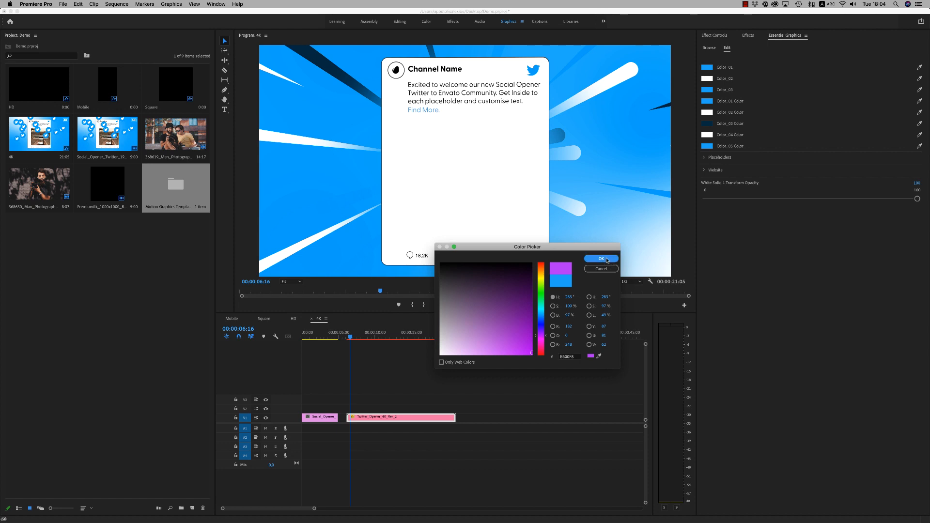
# Step: Confirm purple so the opener background blends purple into blue, then reveal the placeholder settings
pyautogui.click(600, 259)
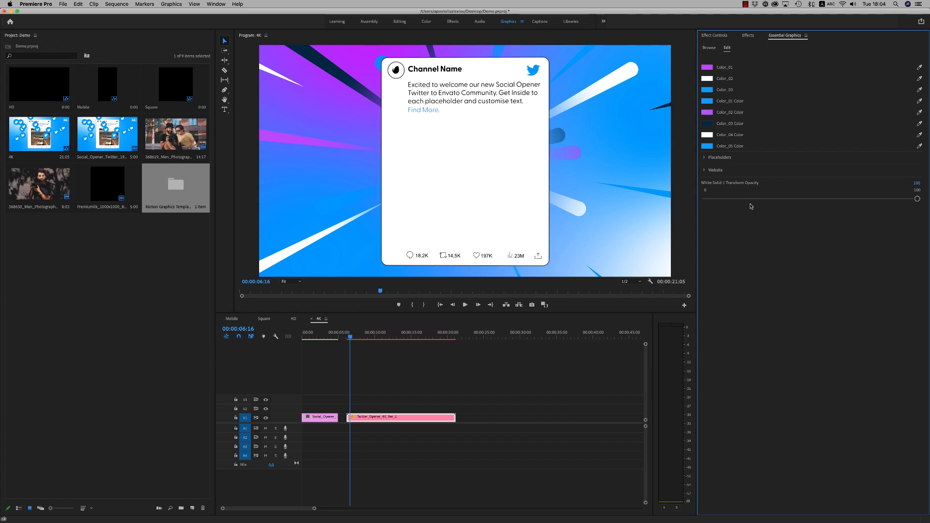
pyautogui.click(704, 157)
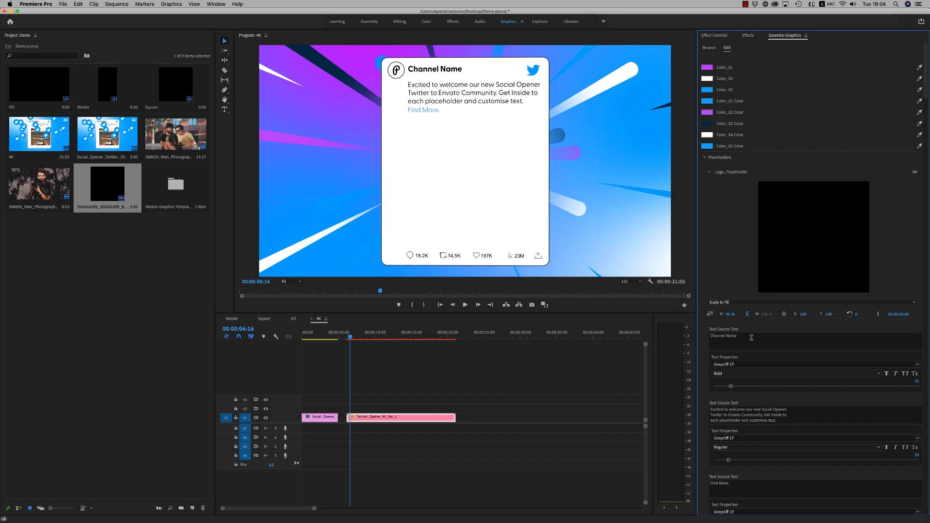
# Step: Change the tweet card's Channel Name source text to Premiumilk
pyautogui.write('Premiumilk')
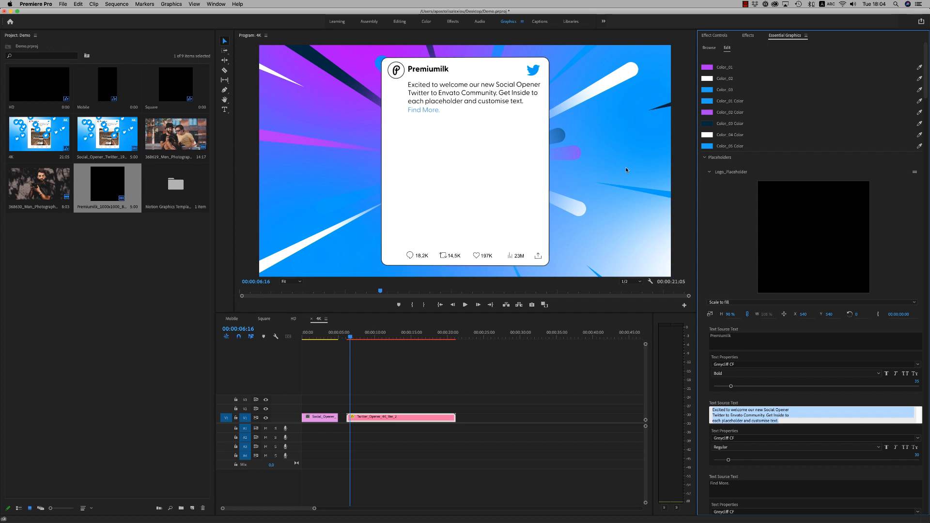
pyautogui.moveTo(925, 105)
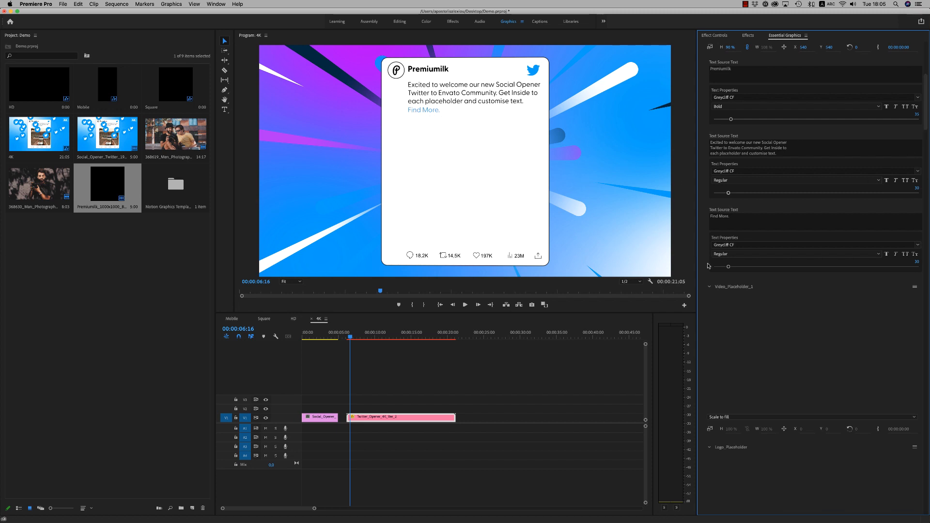
pyautogui.moveTo(176, 138)
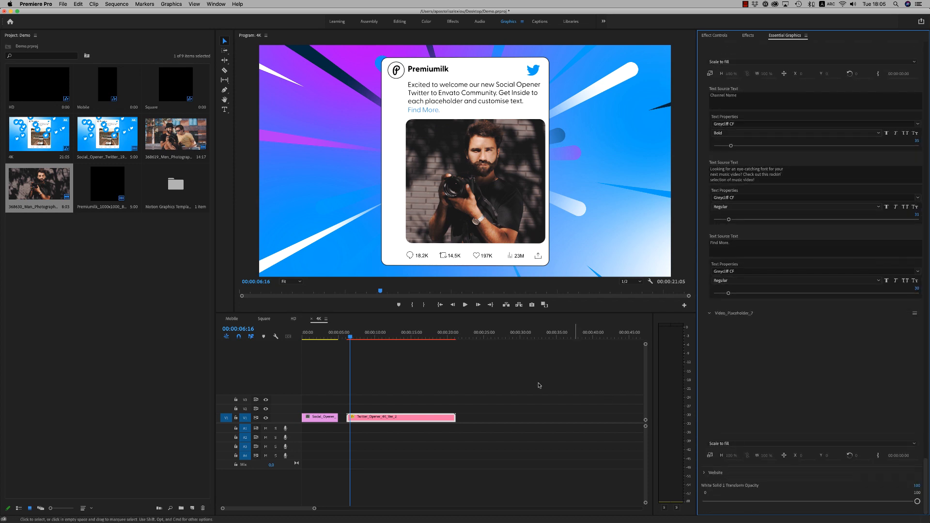
# Step: Fill the Video_Placeholder slots with the photographer portrait and the two-men photo
pyautogui.click(418, 337)
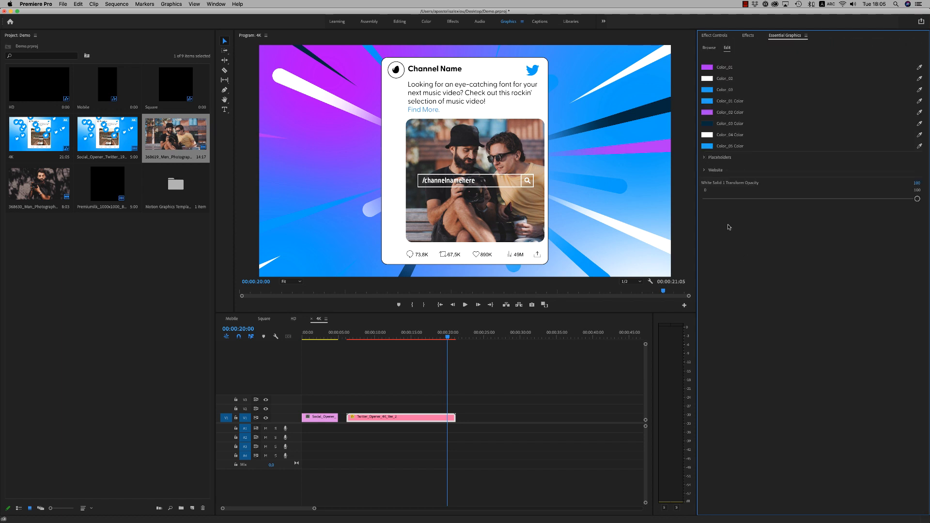
# Step: Replace the Website banner text /channelnamehere with /Premiumilk
pyautogui.click(706, 170)
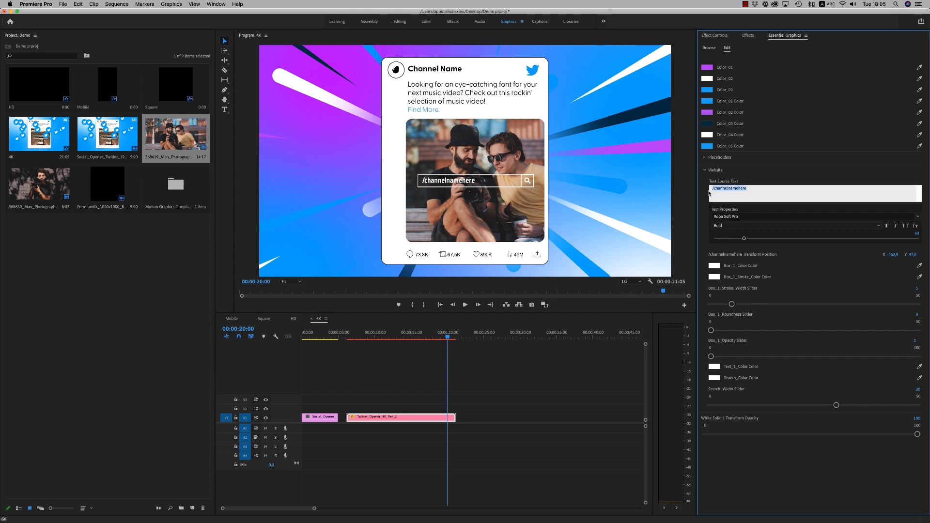
pyautogui.write('/Premiumilk')
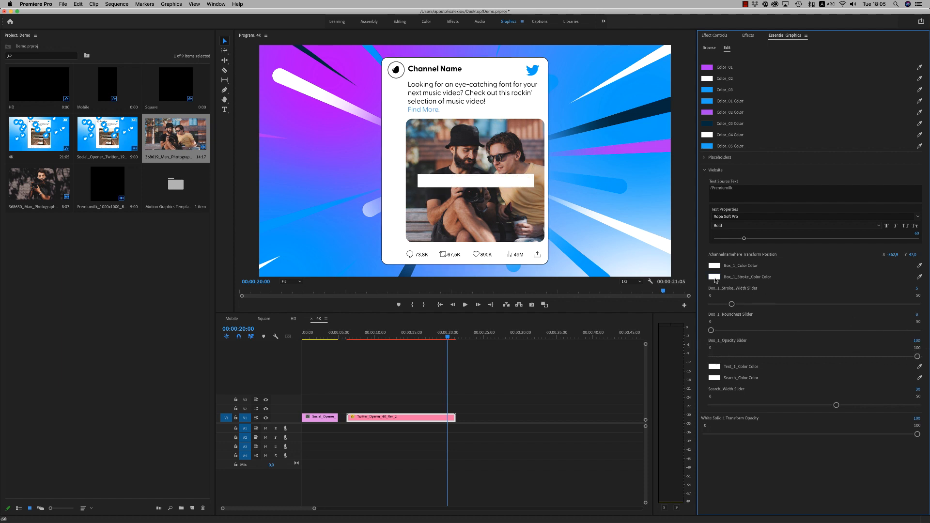
# Step: Set the Box_1 banner colour to black (000000) so the white /Premiumilk text is readable
pyautogui.click(713, 277)
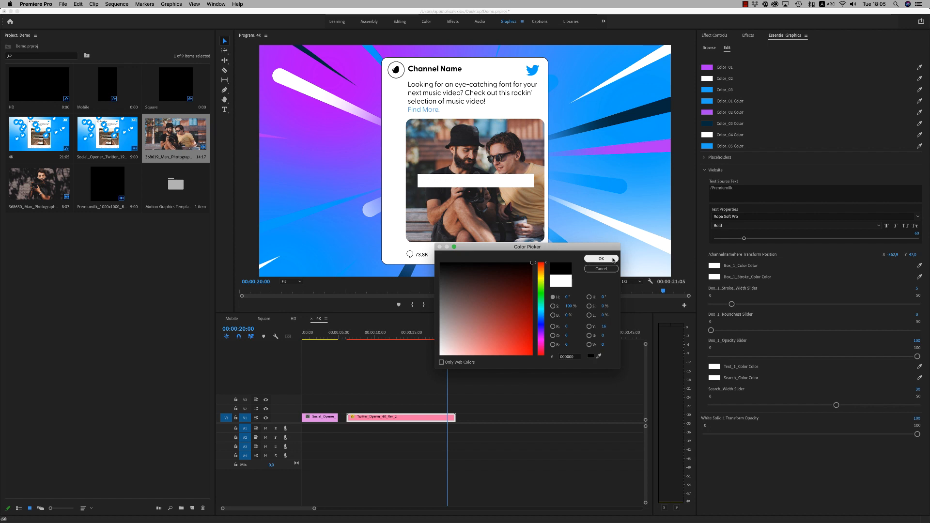
pyautogui.click(601, 259)
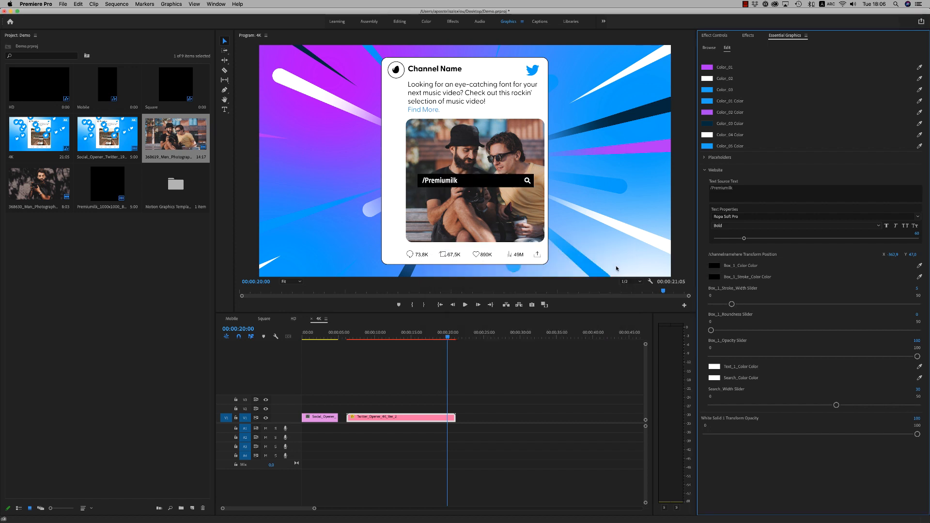
pyautogui.moveTo(718, 286)
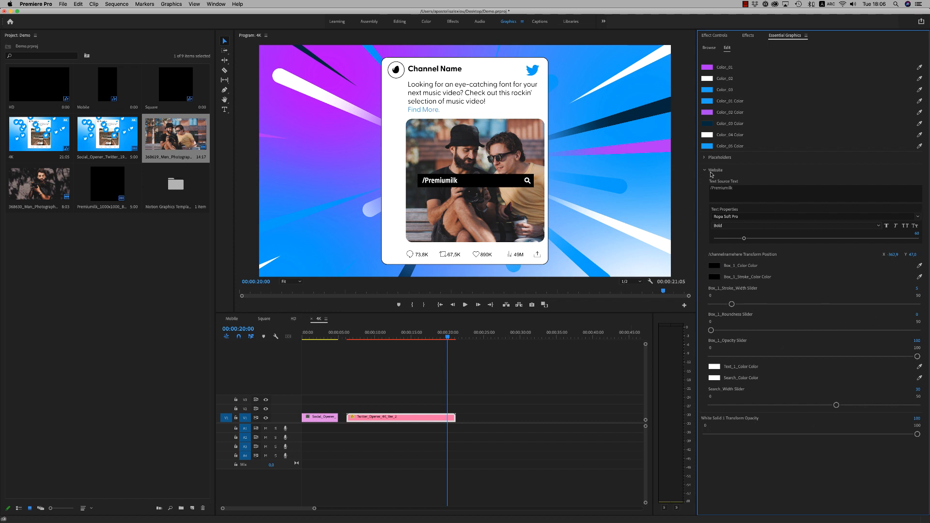
# Step: Collapse the Website section before setting White Solid 1 opacity to 0
pyautogui.click(705, 170)
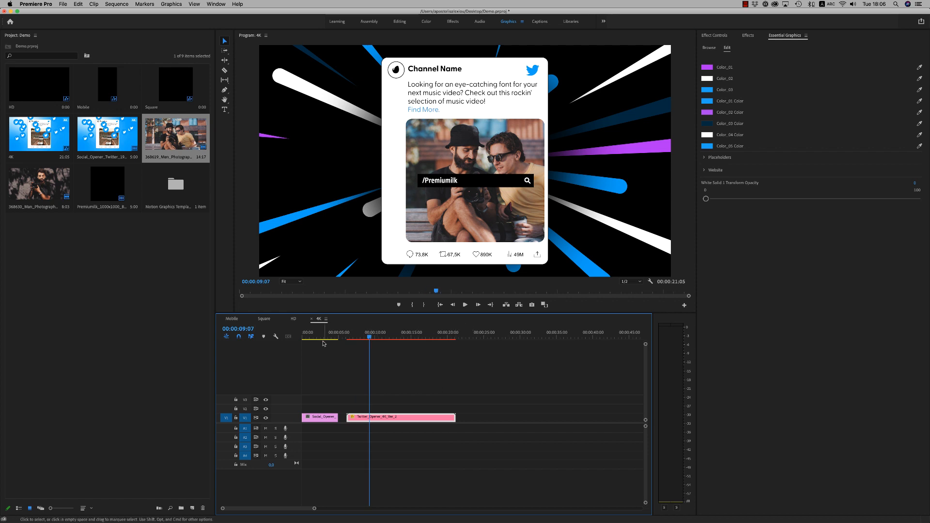
pyautogui.moveTo(710, 58)
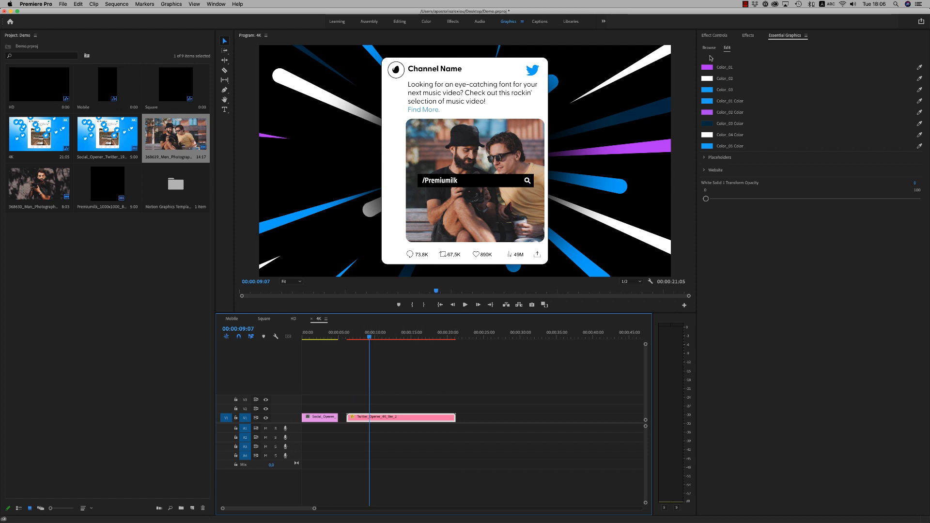